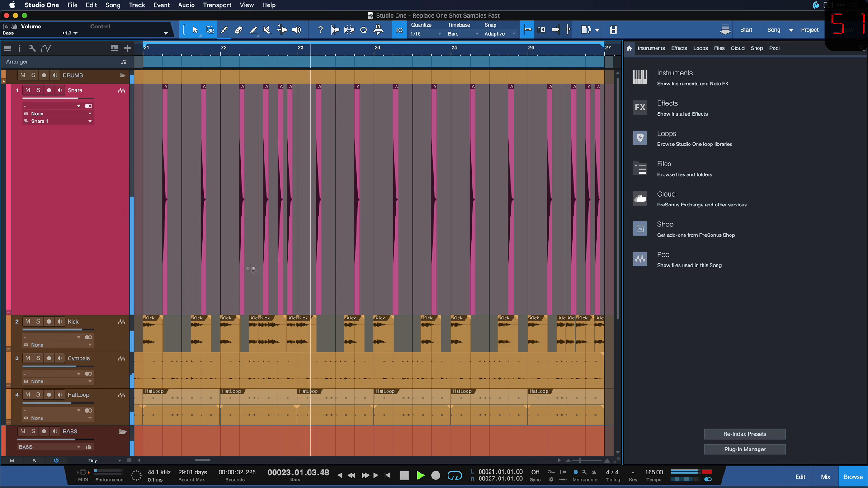
# Show the Loops browser listing the Studio One loop collections.
pyautogui.click(700, 48)
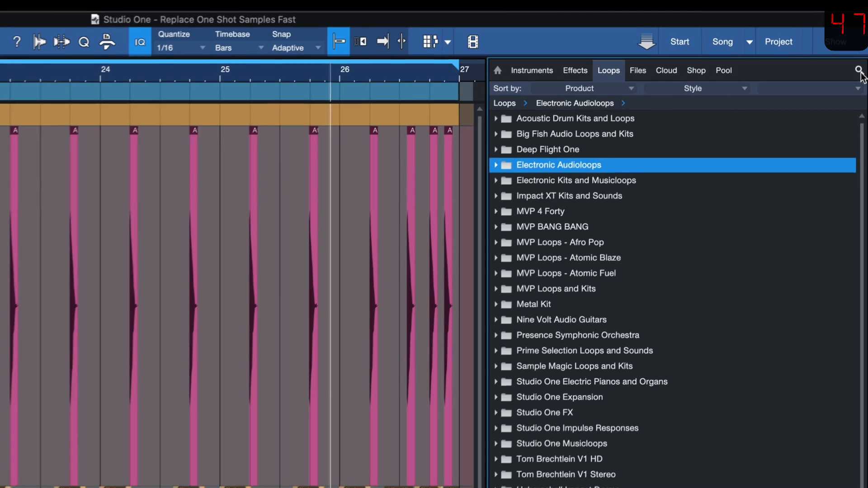
# Search the loop library for 'snare' to list Atomic Snare one-shots.
pyautogui.click(858, 70)
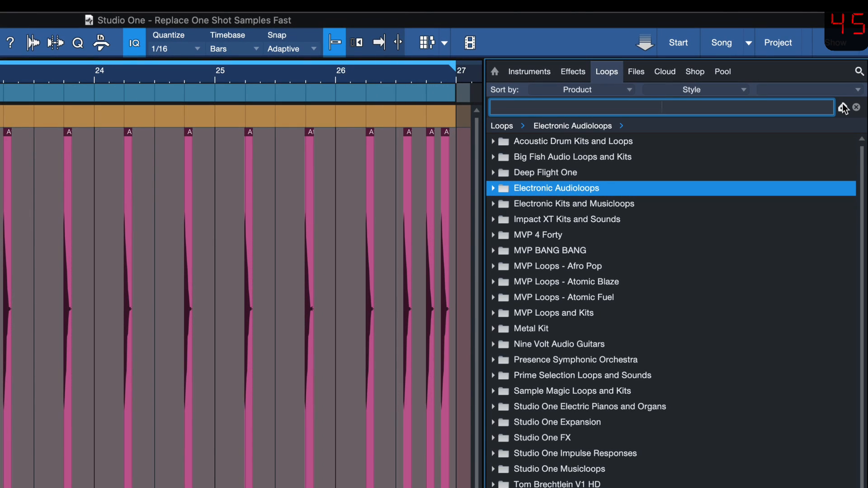
pyautogui.click(843, 107)
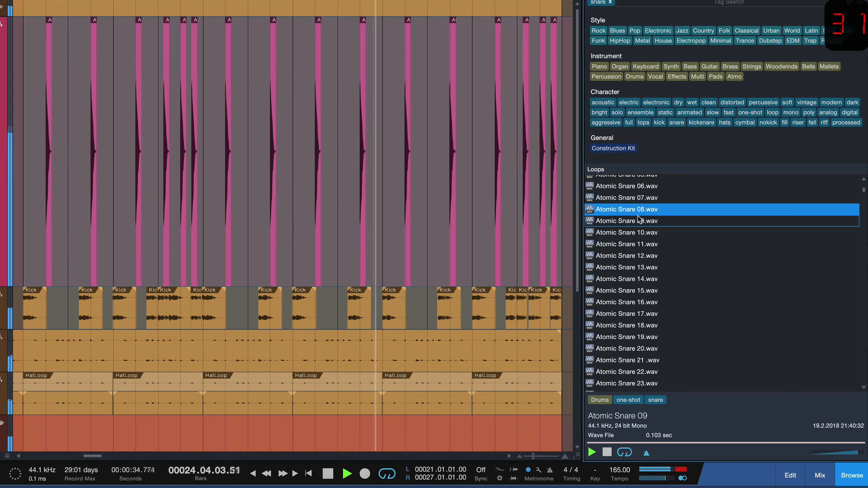
# Choose Atomic Snare 09 for the snare event and locate it in the song's Pool.
pyautogui.click(626, 220)
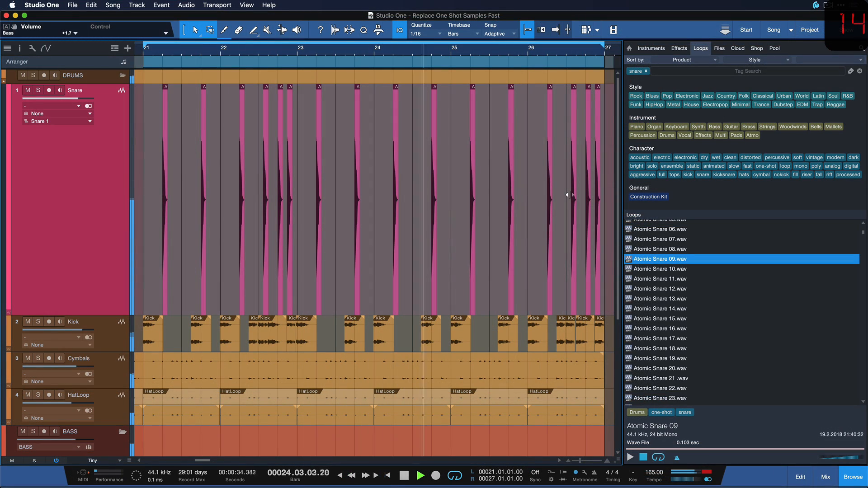
pyautogui.rightClick(407, 159)
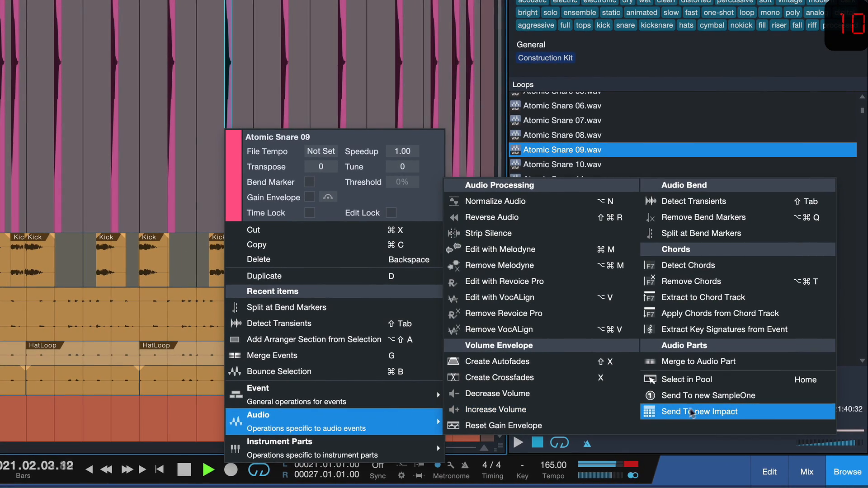
pyautogui.click(701, 411)
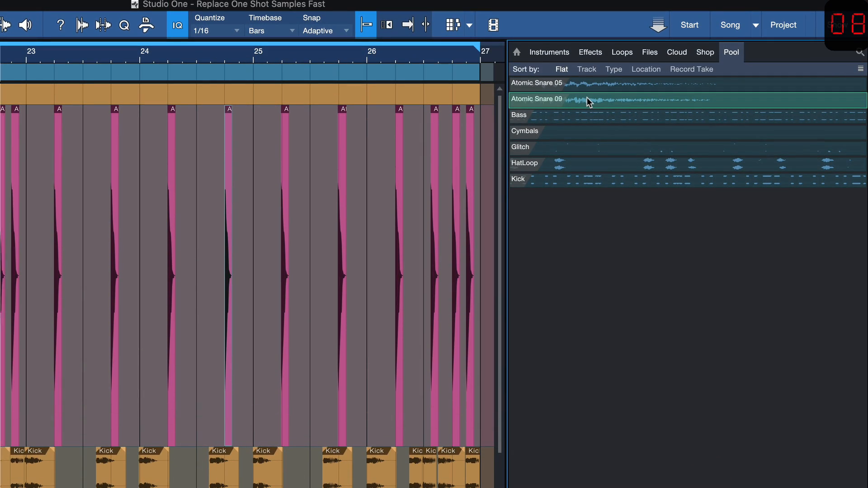
pyautogui.rightClick(535, 99)
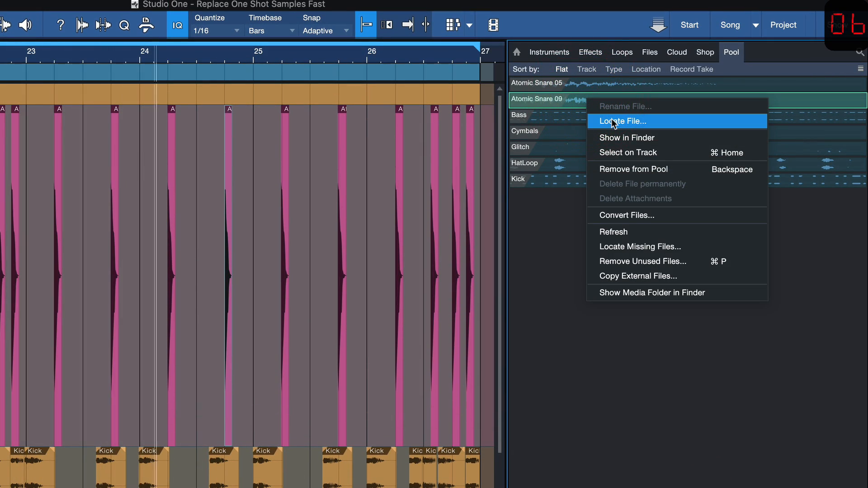